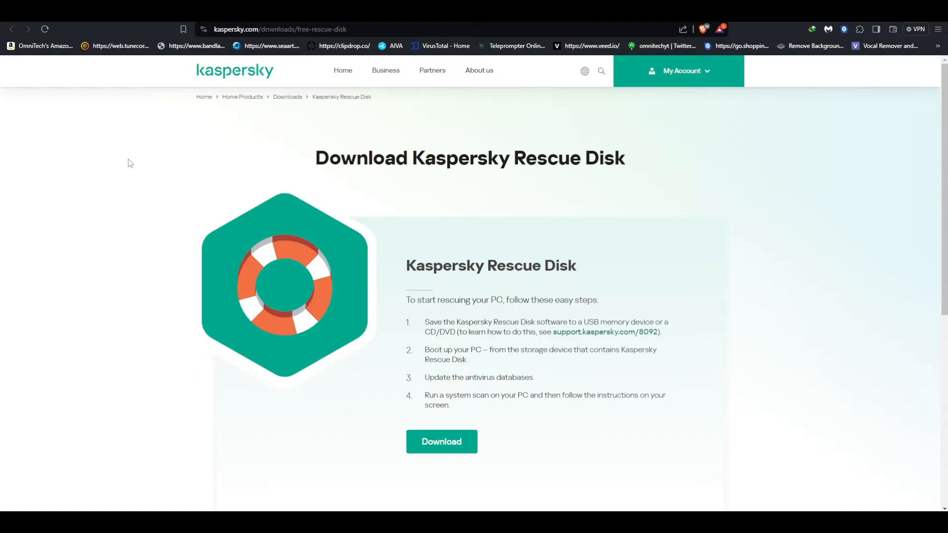
- Start the rescue disk image download, skipping the already existing file
scroll("down", 3)
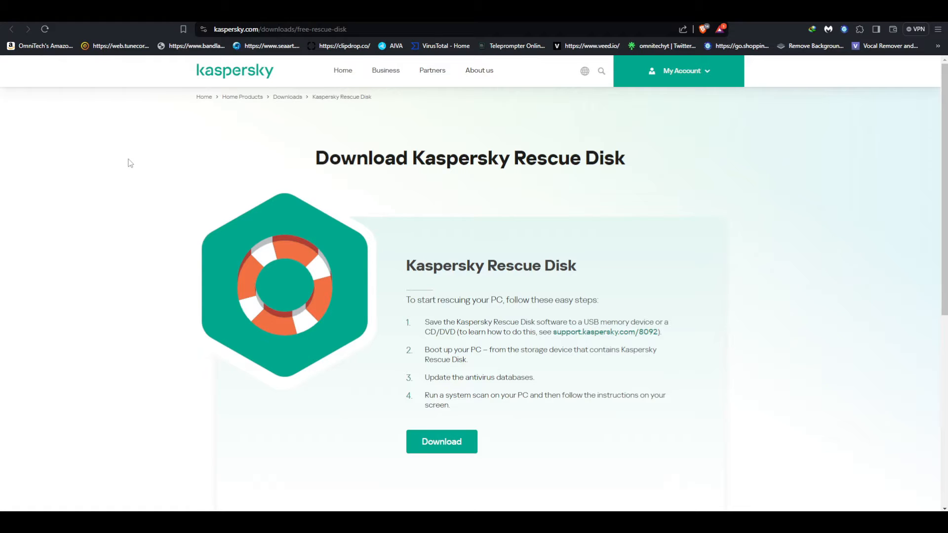
mouse_move(79, 180)
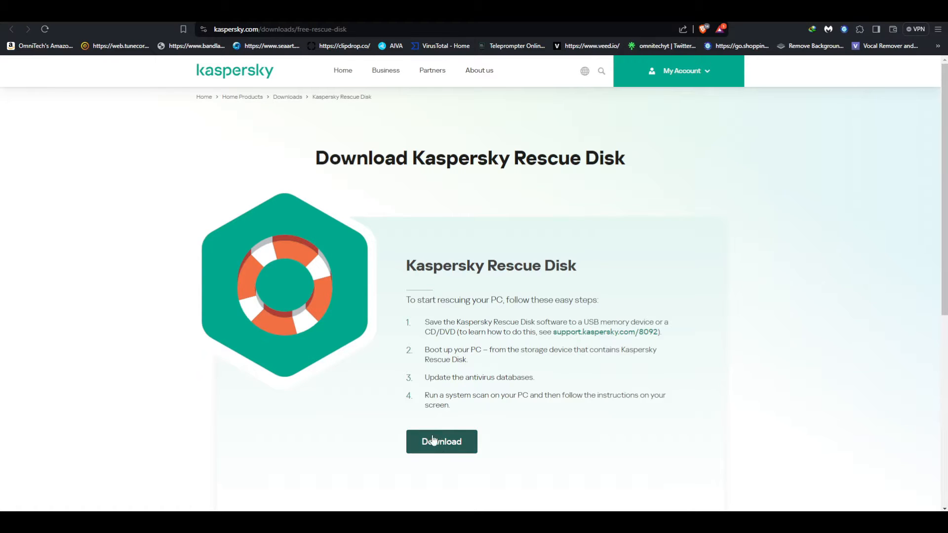
left_click(441, 441)
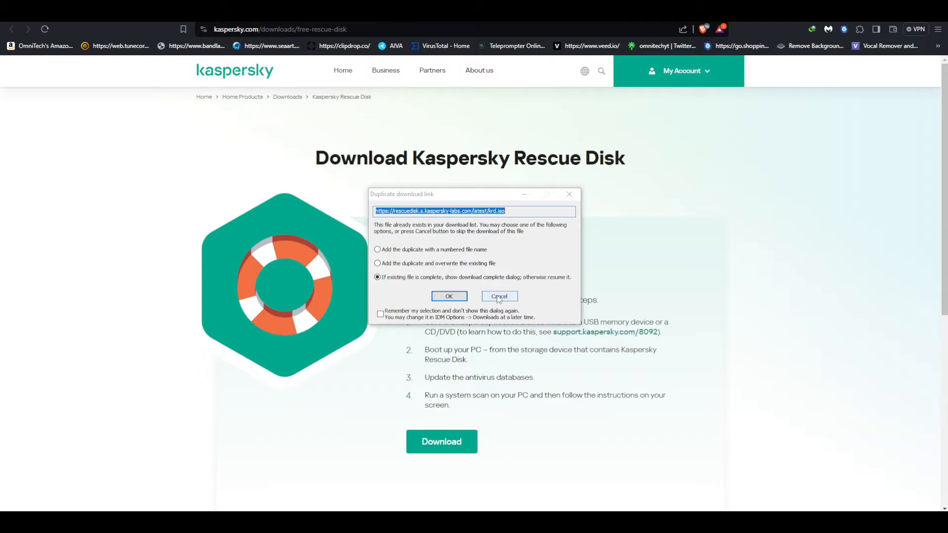
left_click(499, 296)
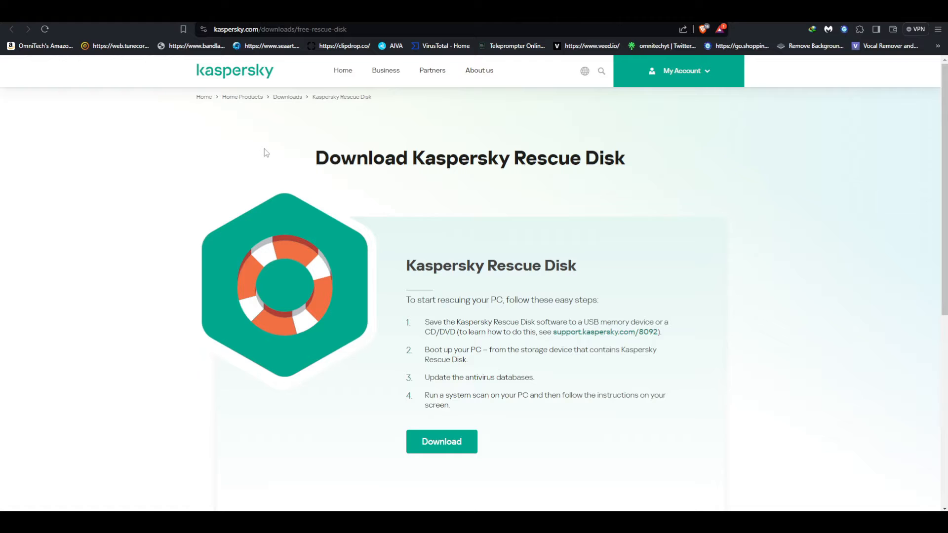
mouse_move(440, 247)
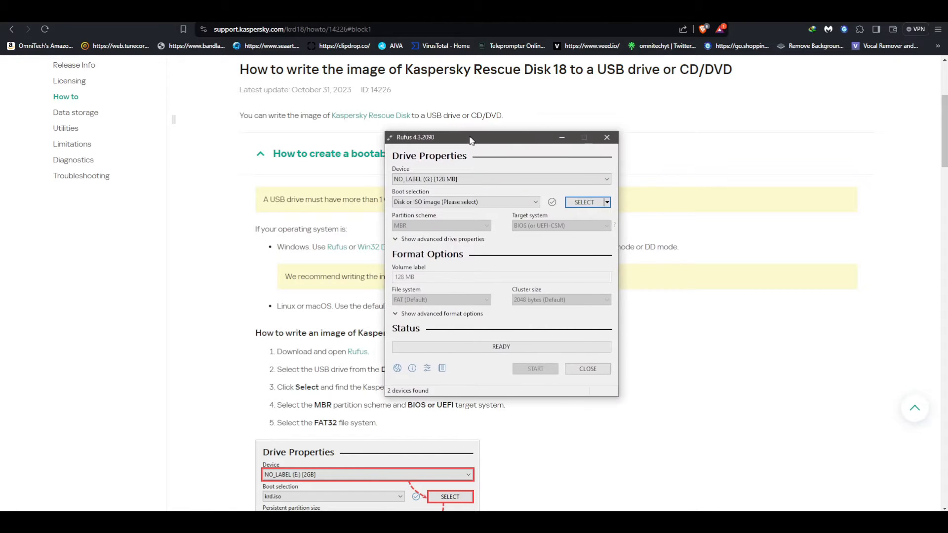
- Load krd.iso into Rufus as the boot image for the 16 GB drive
left_click_drag(471, 137, 539, 146)
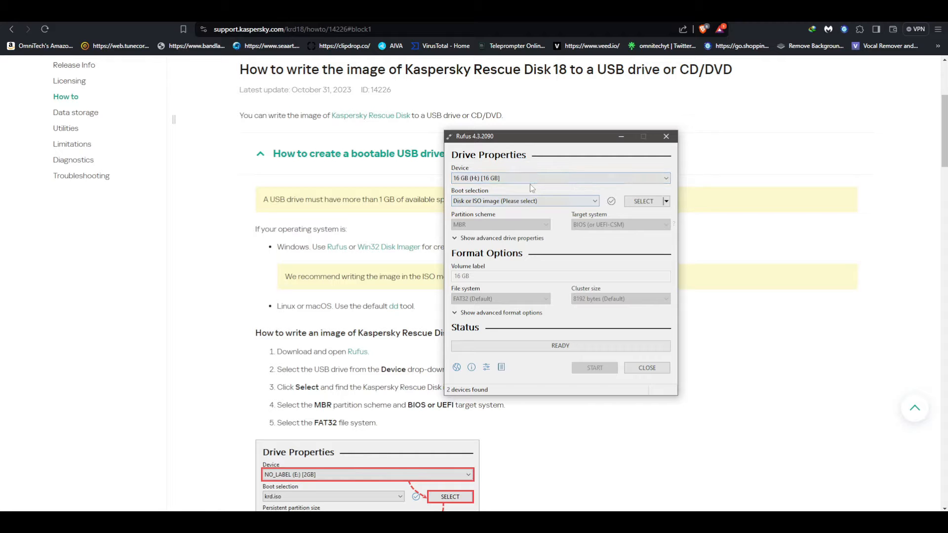
mouse_move(525, 201)
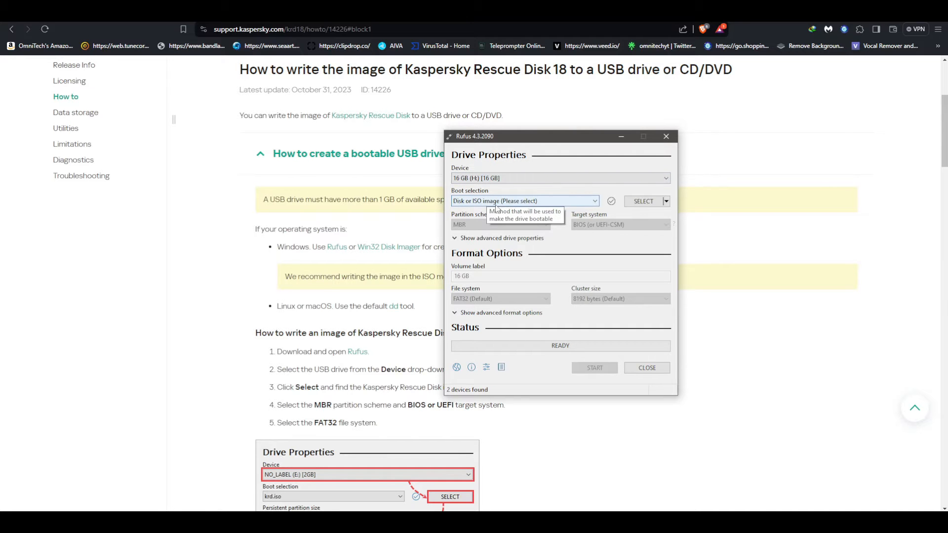
left_click(644, 201)
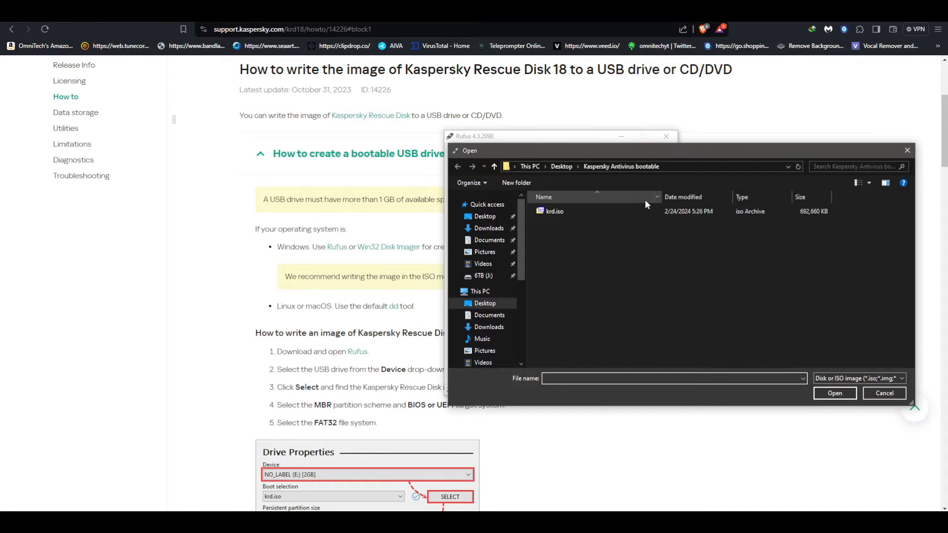
left_click(554, 211)
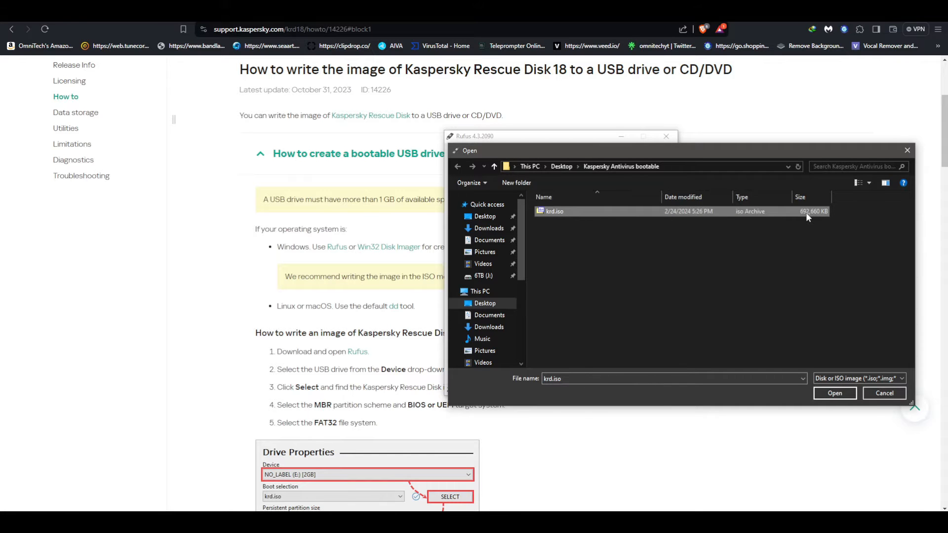
left_click(834, 393)
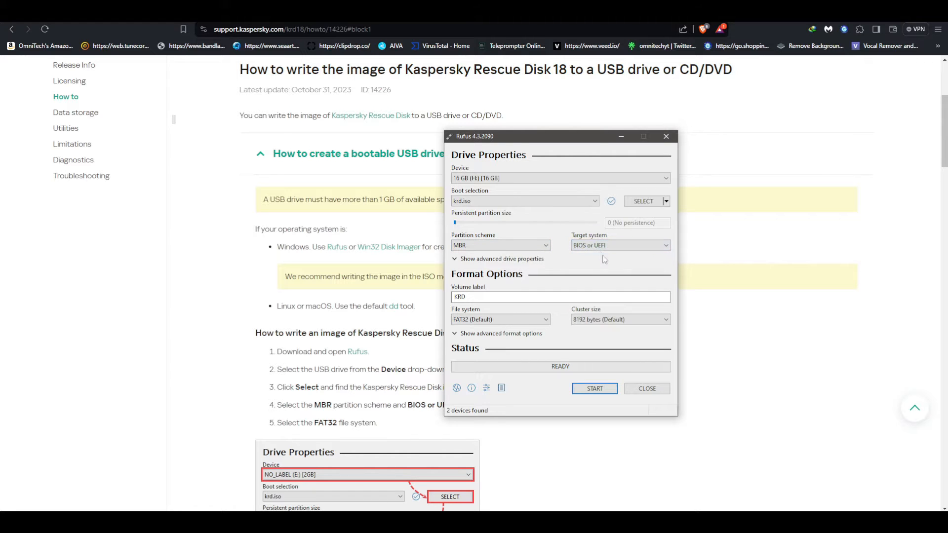
- Write krd.iso to the drive as FAT32 in ISO image mode, allowing the Grub download
left_click(500, 319)
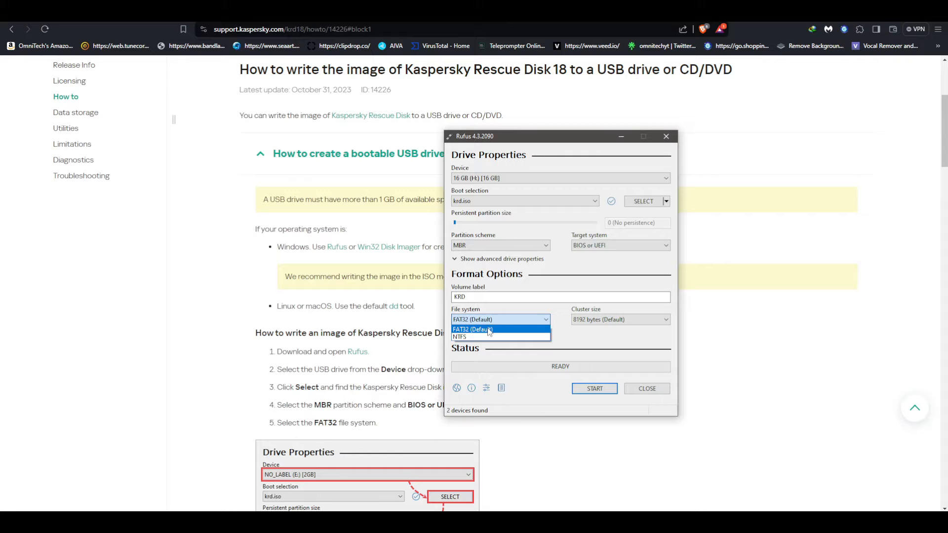
left_click(473, 329)
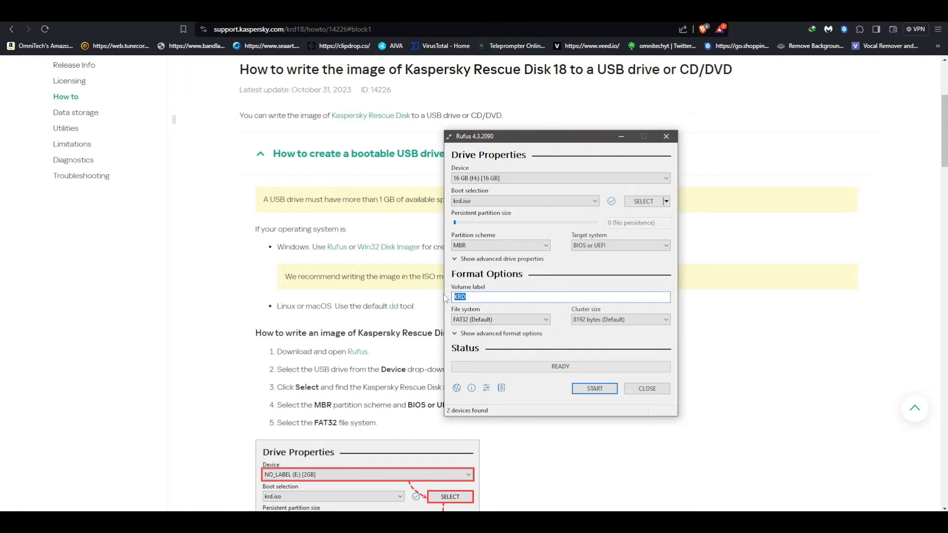
left_click(594, 388)
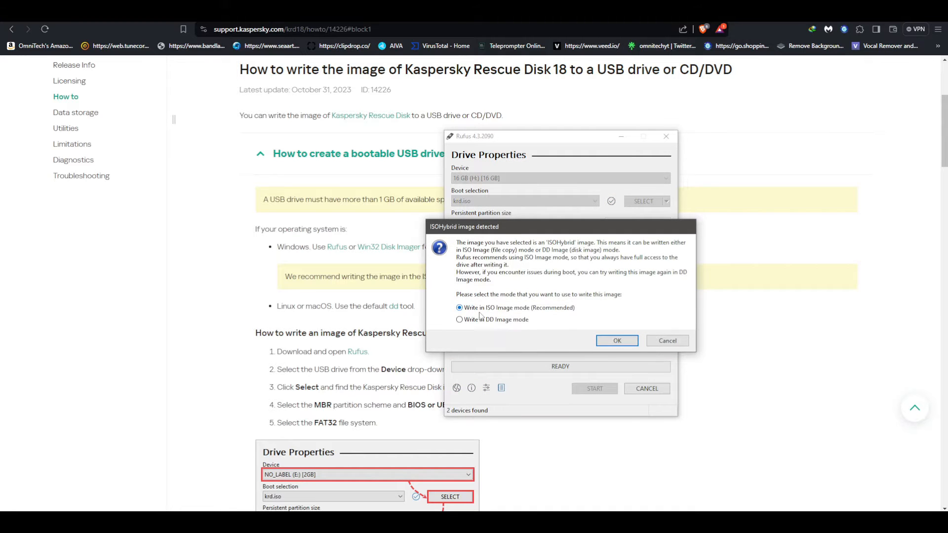
mouse_move(521, 313)
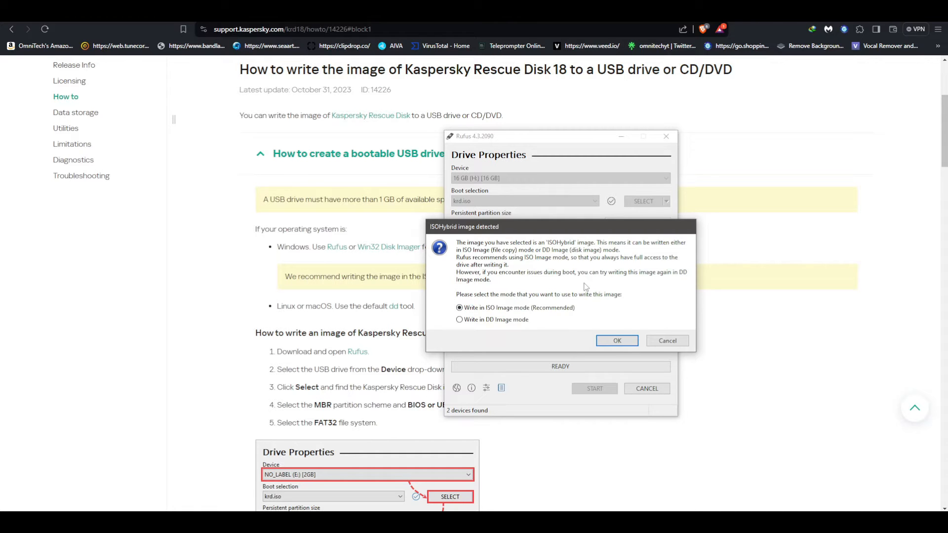
left_click(616, 341)
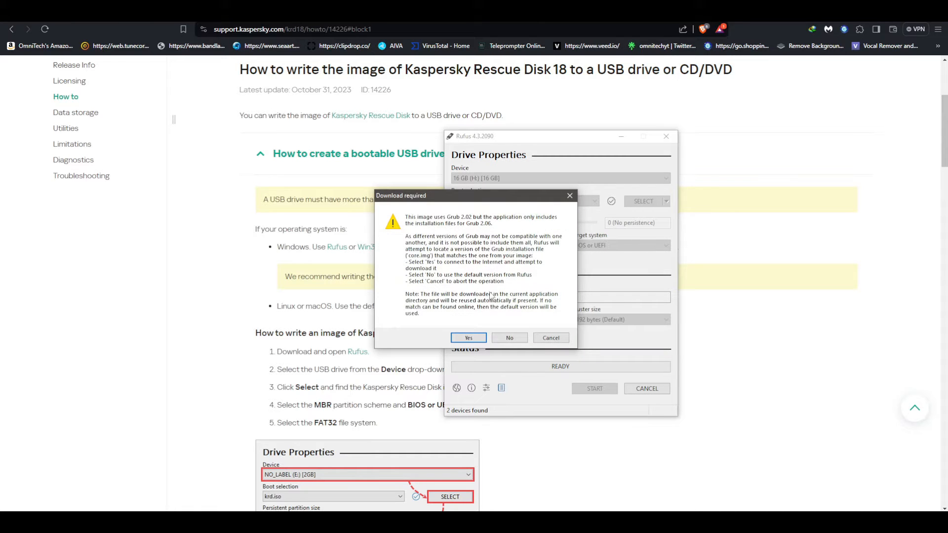
mouse_move(449, 245)
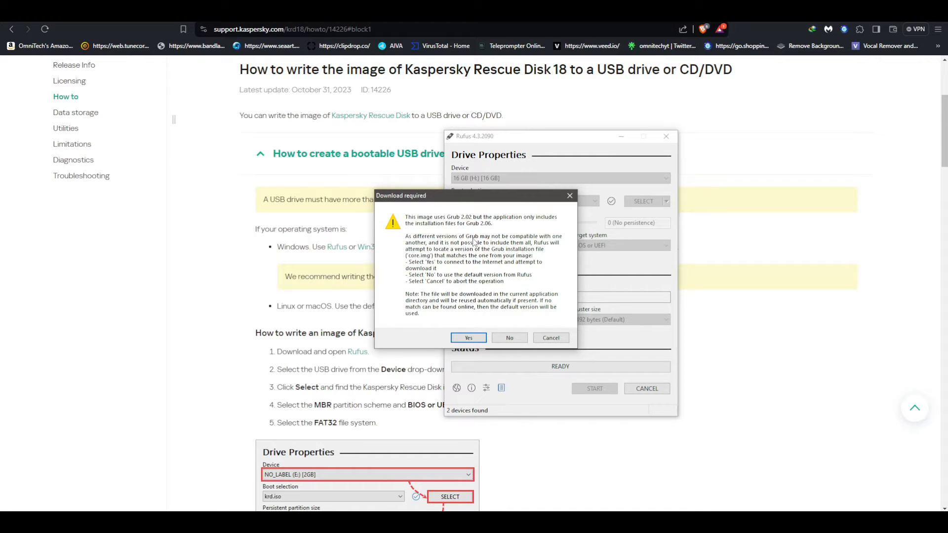
left_click(468, 338)
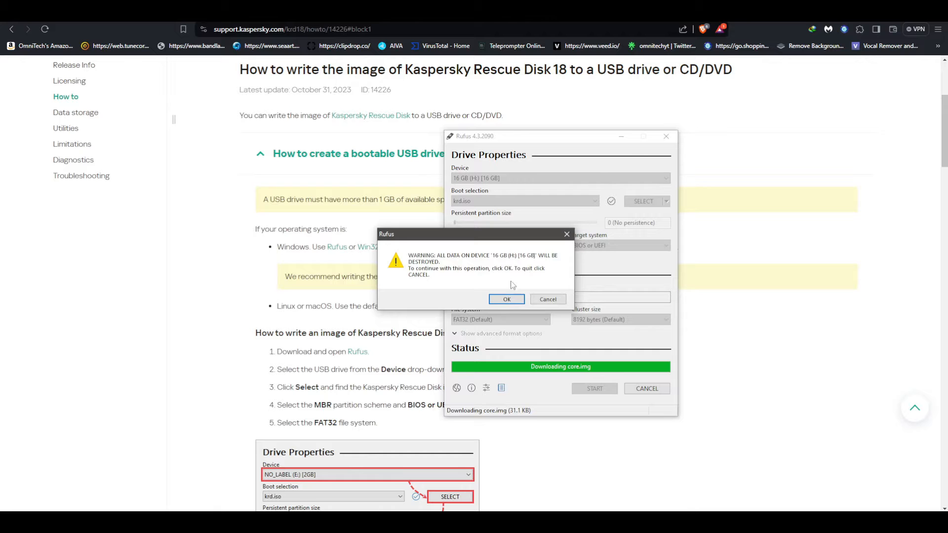
left_click(506, 299)
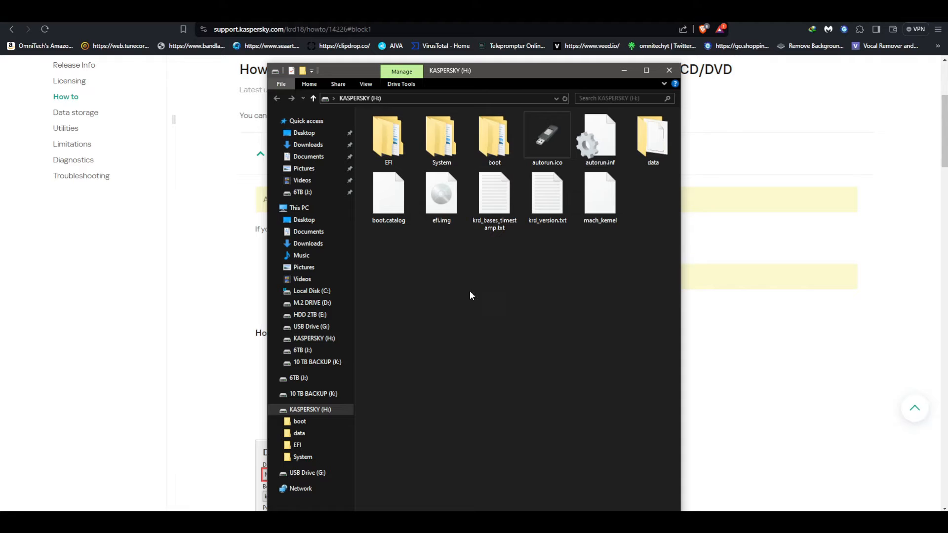
mouse_move(632, 198)
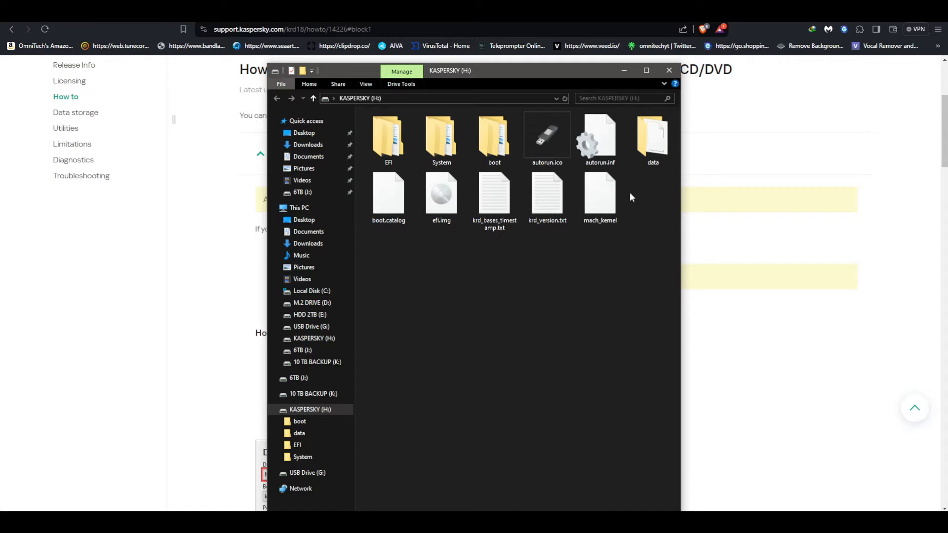
- Inspect the rescue disk folders and files on the KASPERSKY (H:) drive
left_click(669, 70)
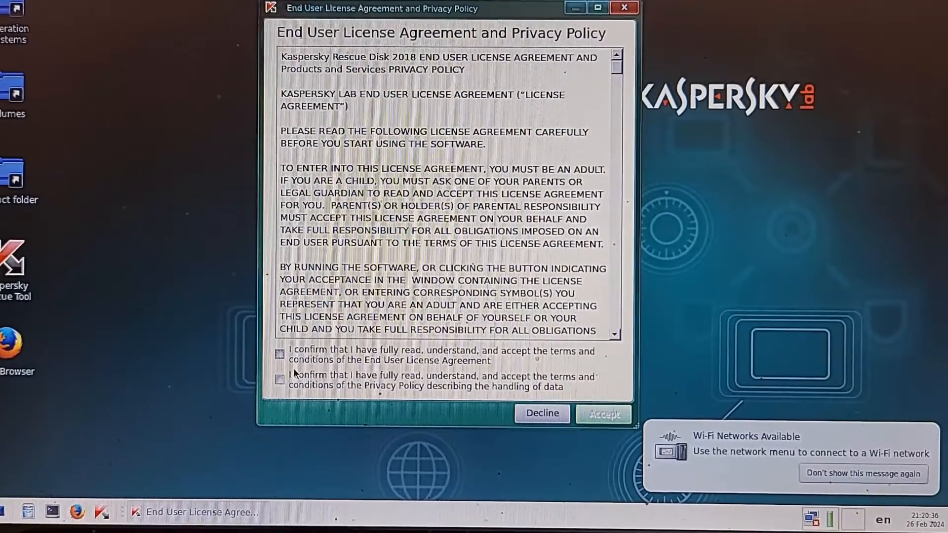
- Tick the End User License Agreement and Privacy Policy confirmation checkboxes
left_click(279, 354)
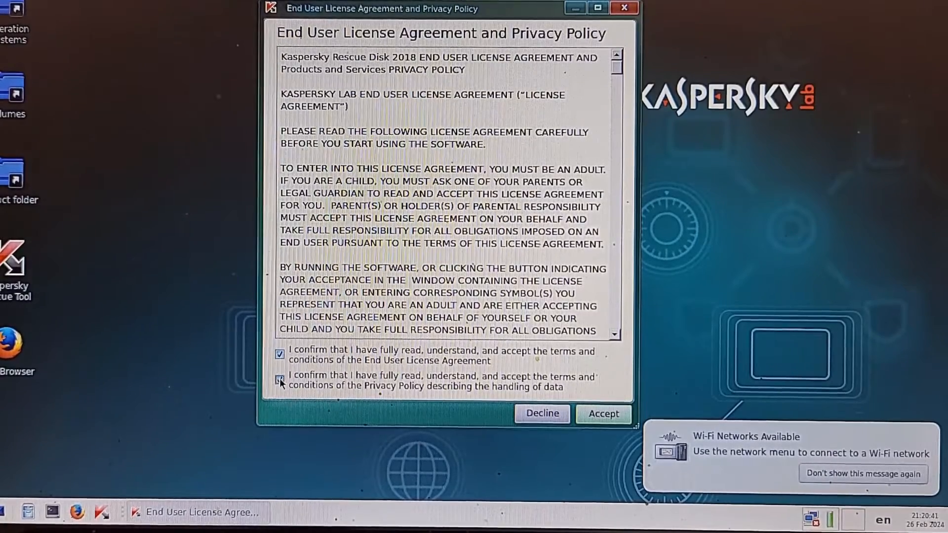
left_click(604, 414)
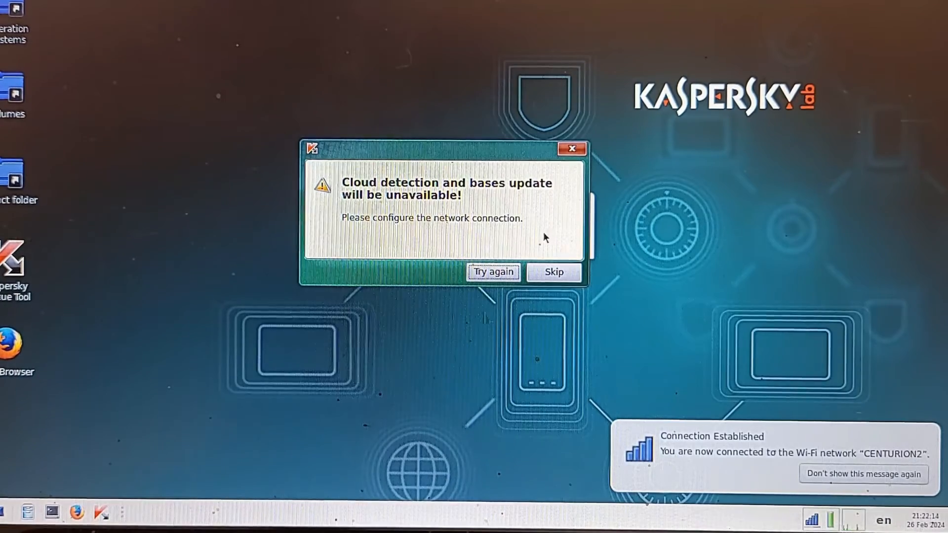
- Skip the cloud detection and bases update warning so the scan starts
left_click(492, 272)
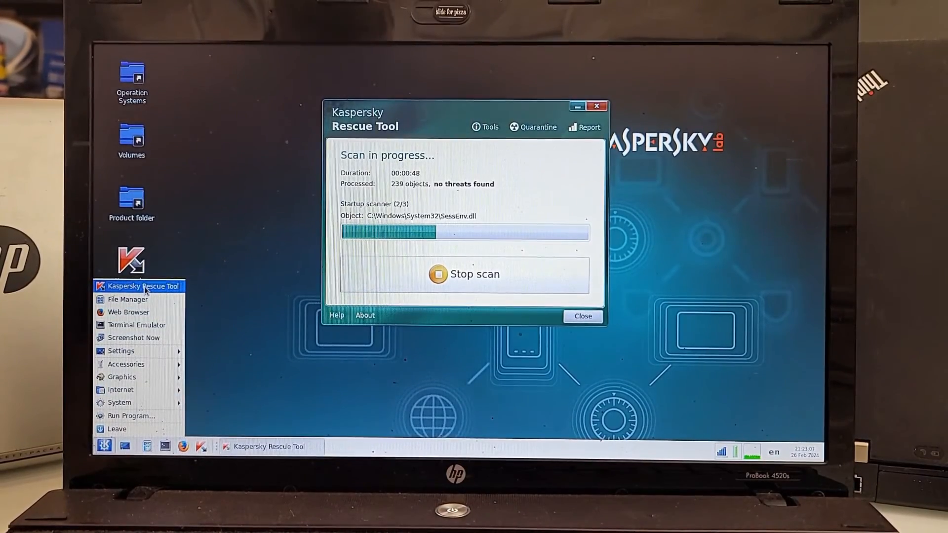
mouse_move(123, 403)
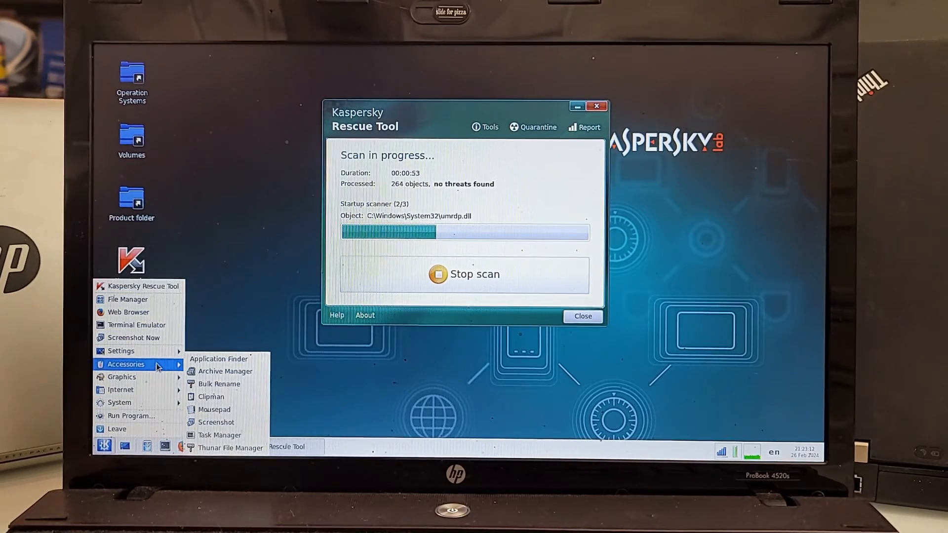
mouse_move(223, 409)
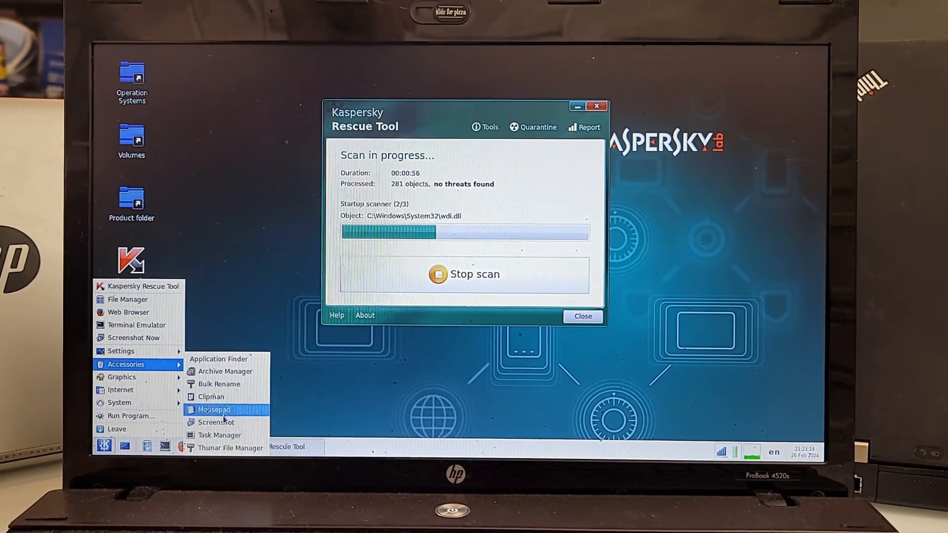
mouse_move(217, 423)
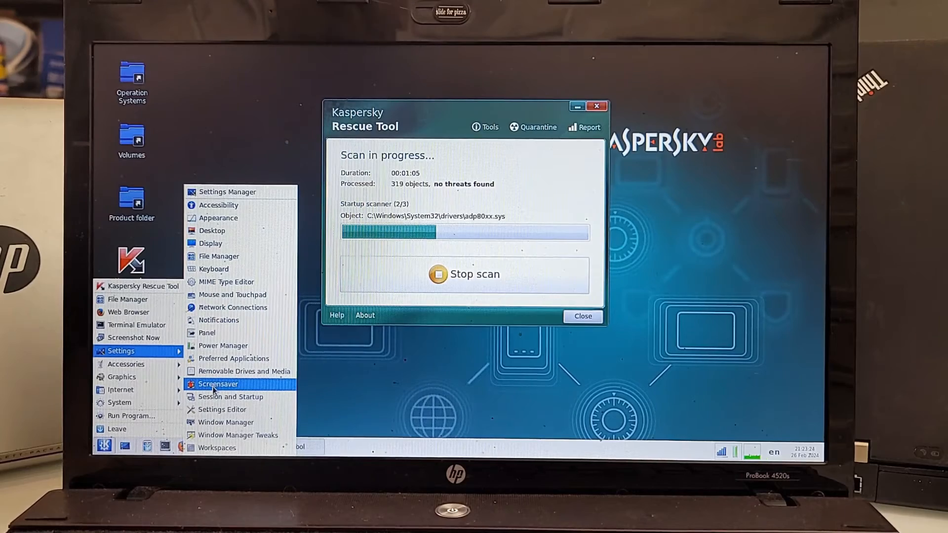
mouse_move(233, 307)
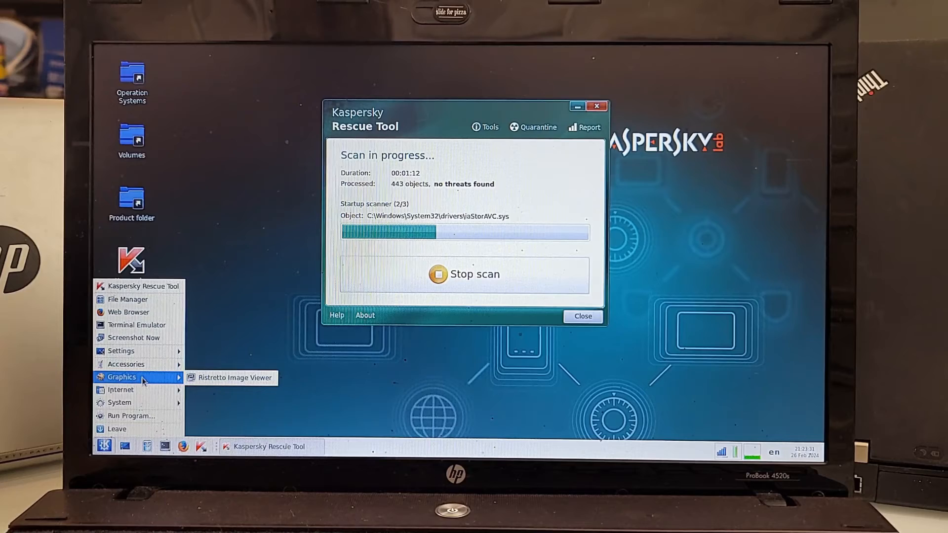
mouse_move(118, 403)
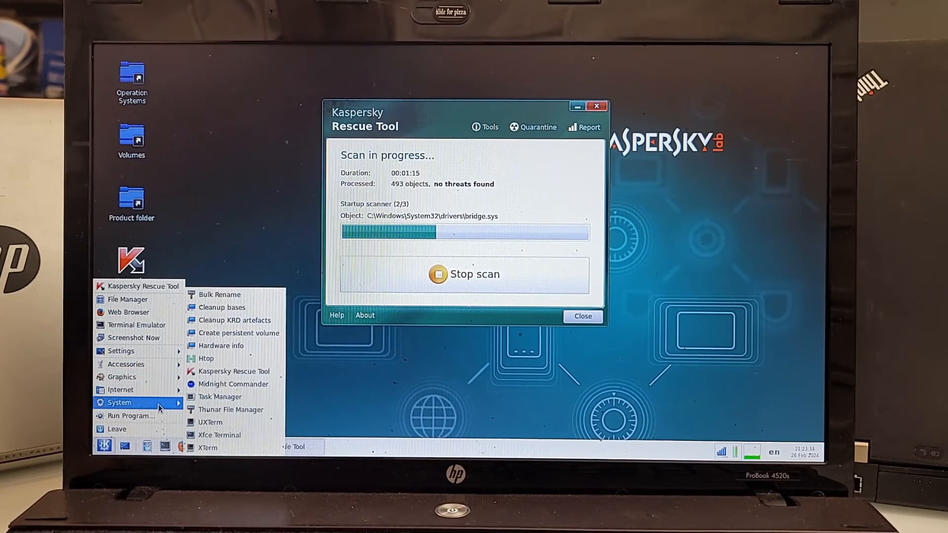
mouse_move(222, 358)
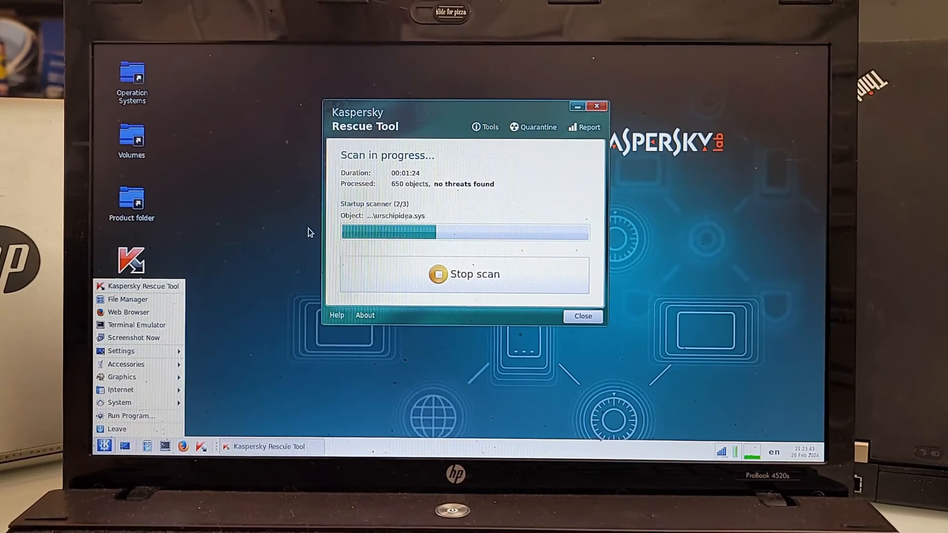
mouse_move(122, 376)
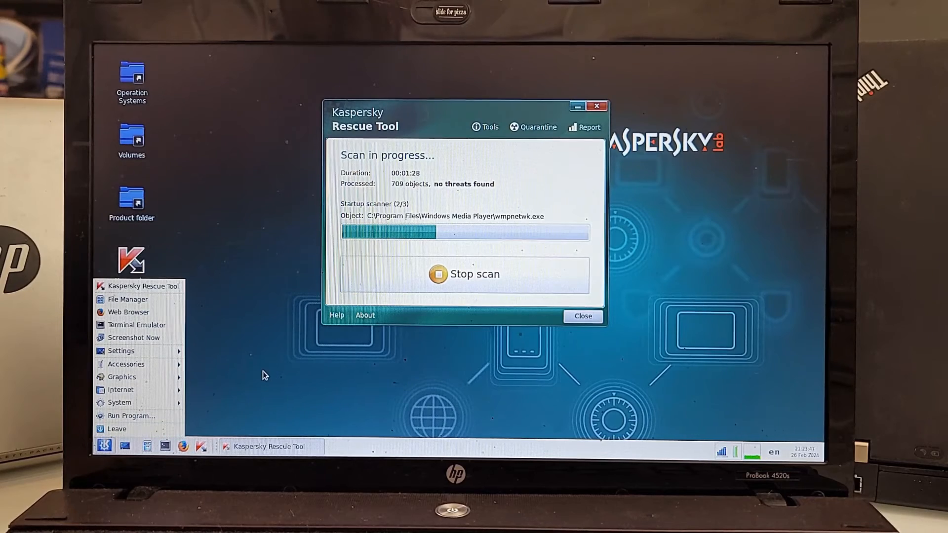
mouse_move(267, 269)
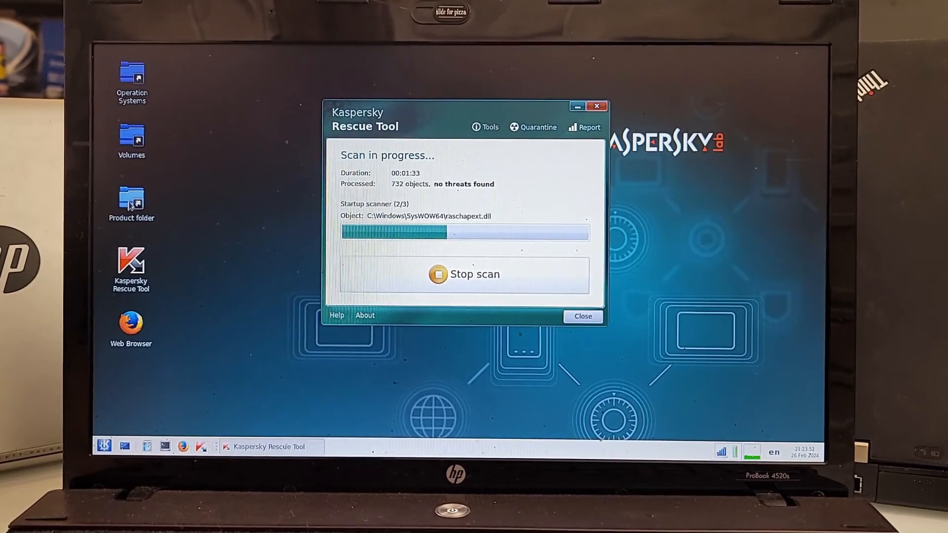
- Open the desktop Product folder to show Legal notices, Quarantine and Reports
double_click(132, 199)
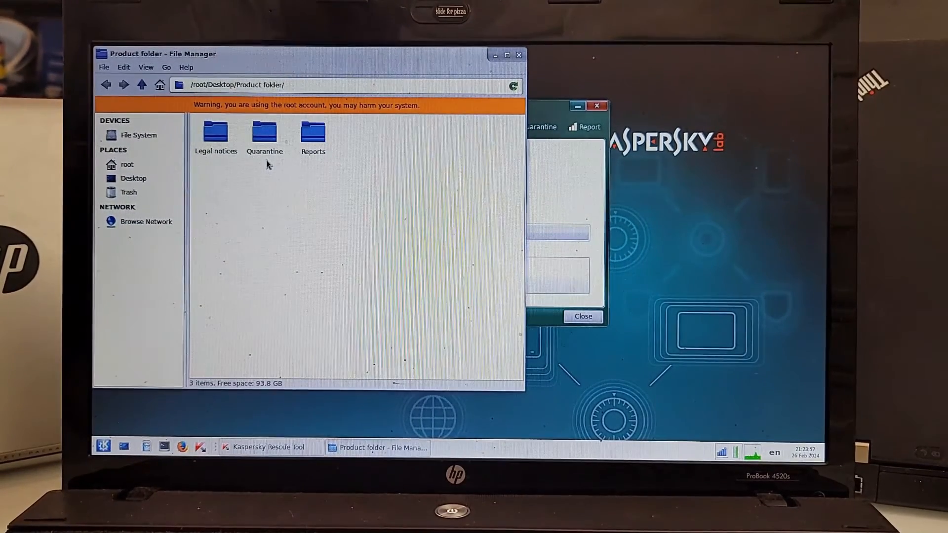
mouse_move(402, 167)
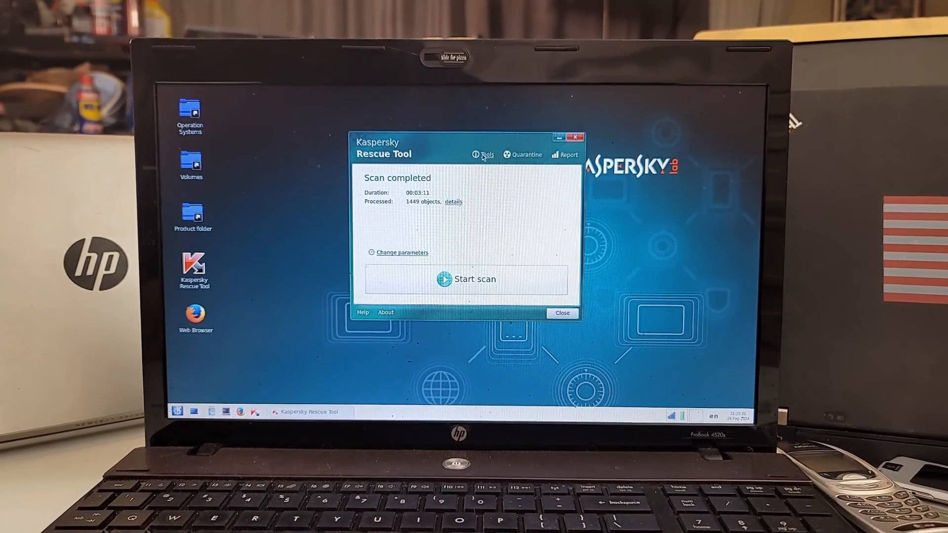
- Briefly view System Tools, then open the empty Quarantine list
left_click(486, 155)
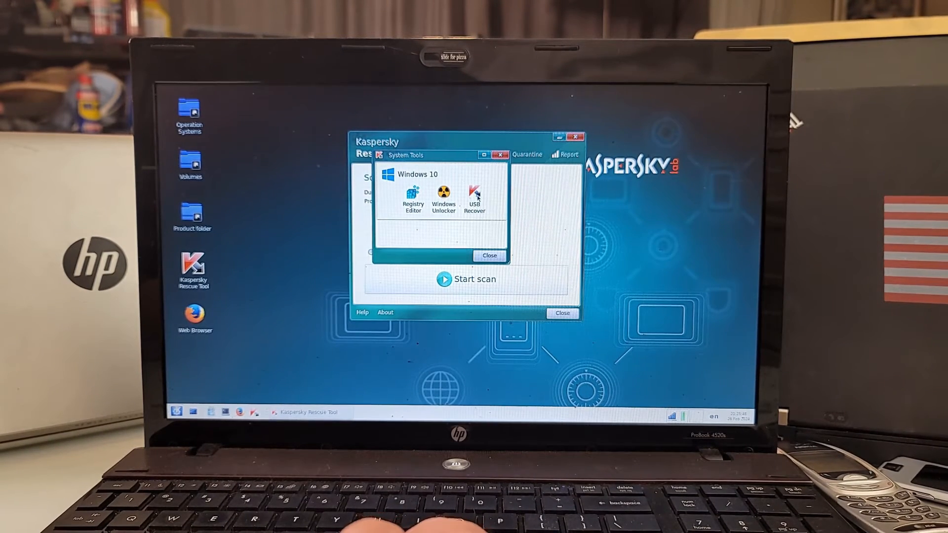
left_click(490, 255)
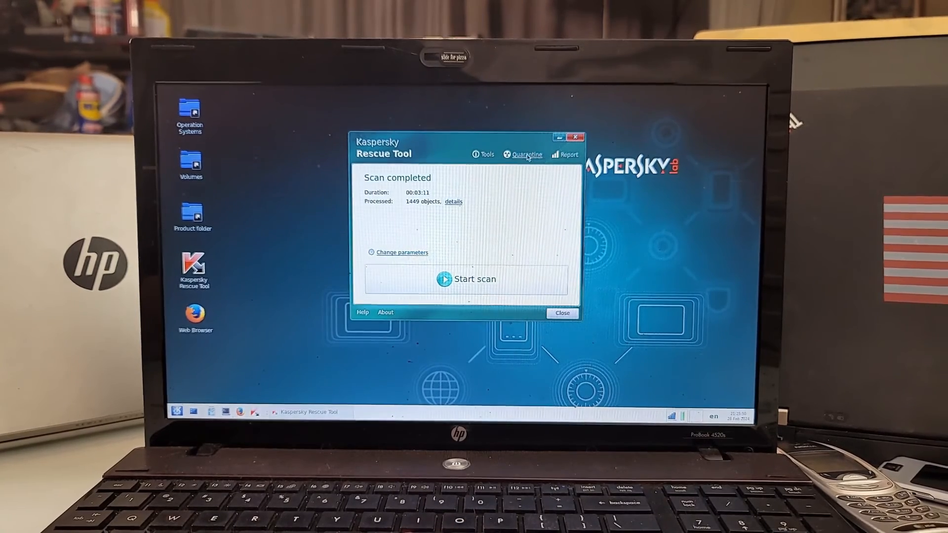
left_click(527, 155)
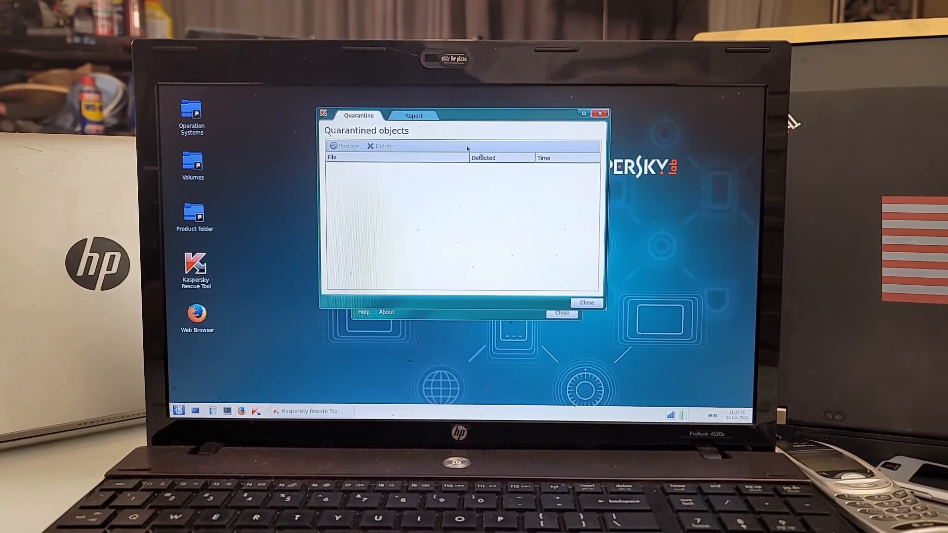
- Review the 21:20:44 report session's Scan events, then close the window
left_click(413, 116)
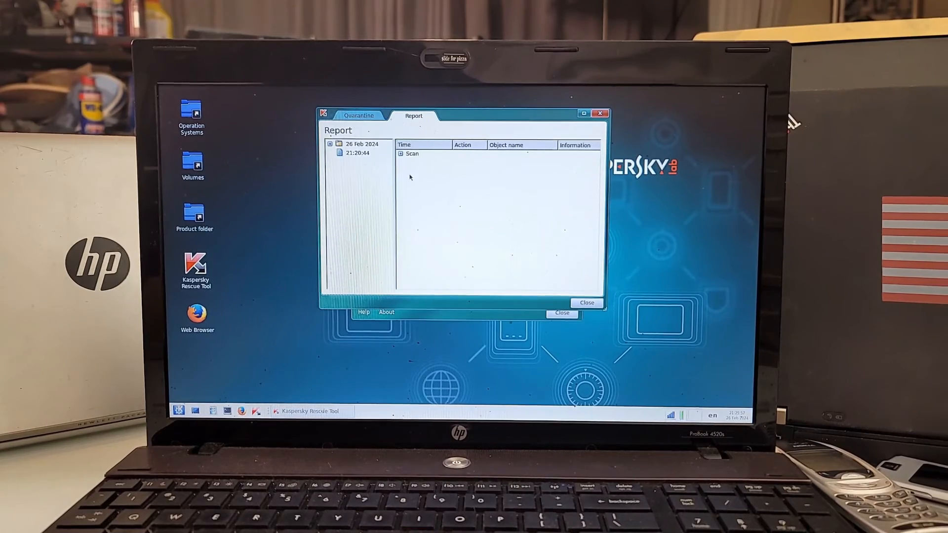
left_click(359, 153)
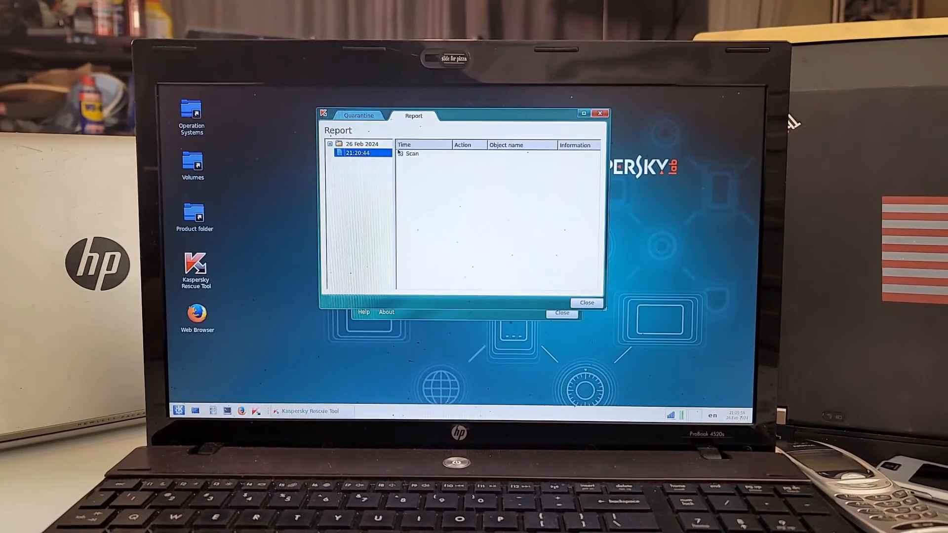
left_click(400, 153)
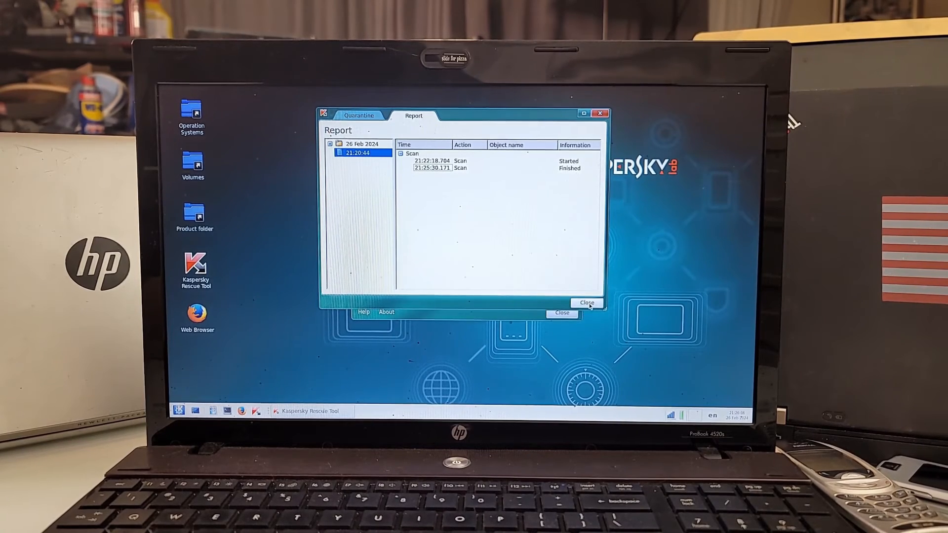
left_click(587, 303)
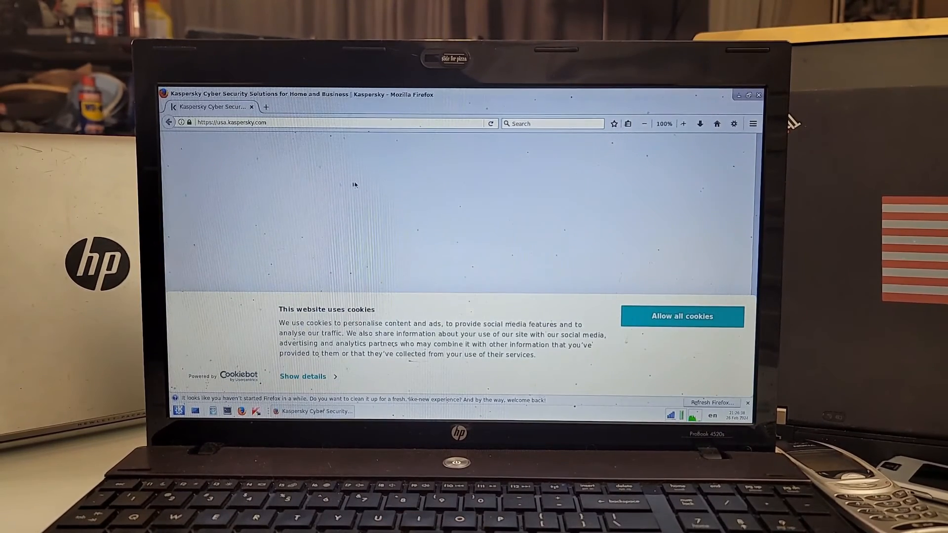
- Close Firefox after usa.kaspersky.com has loaded
left_click(682, 316)
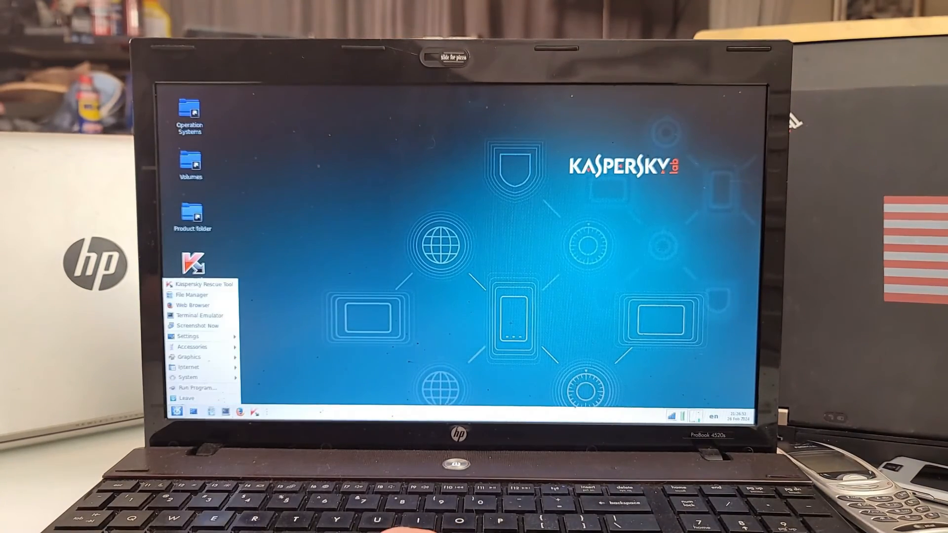
- Choose Leave from the application menu to get the Log out root prompt
left_click(185, 397)
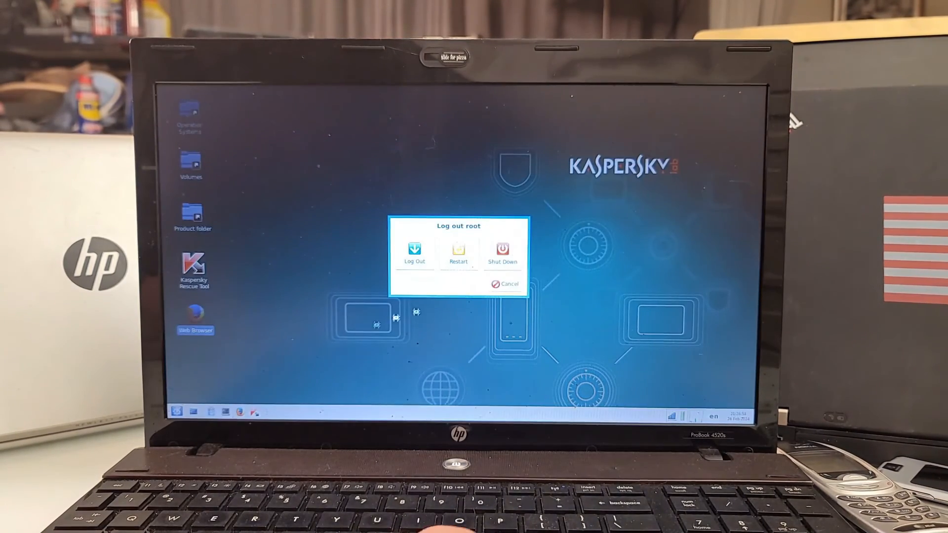